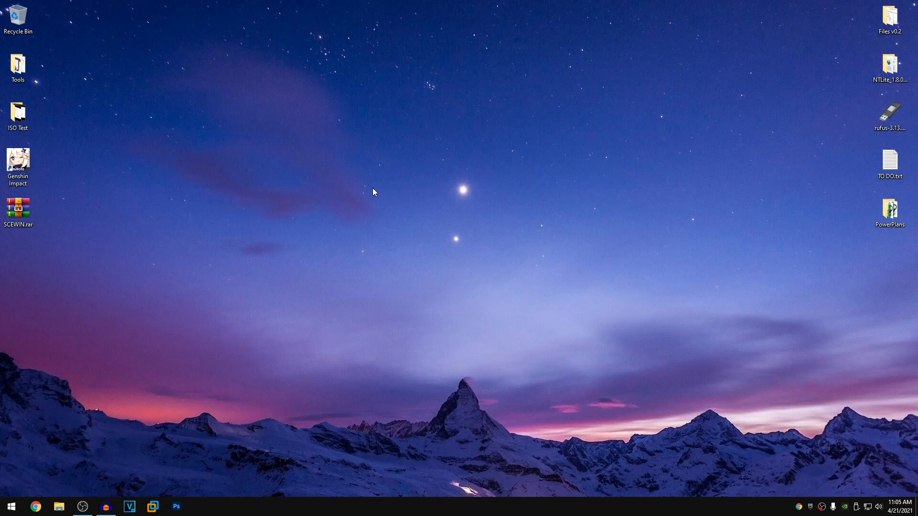
mouse_move(375, 216)
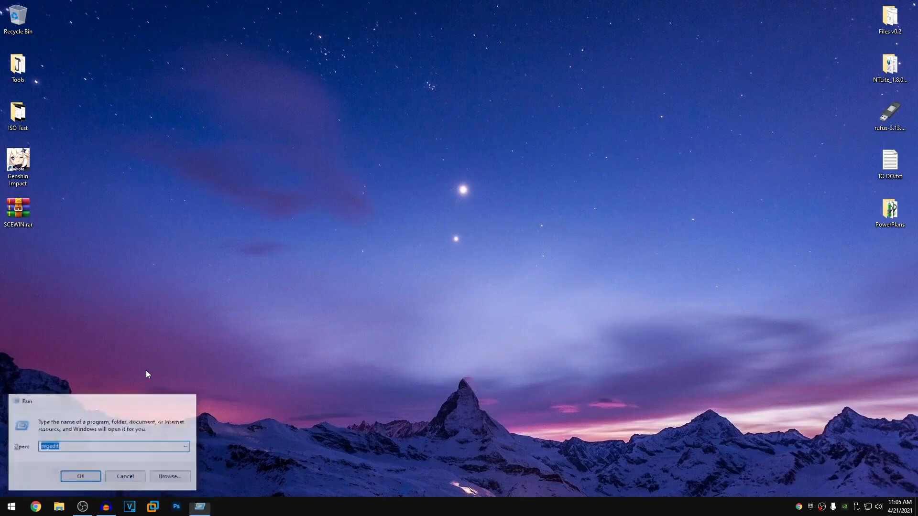
- Maximize Registry Editor and navigate to HKEY_CURRENT_USER\SOFTWARE\Microsoft\DirectX
click(81, 476)
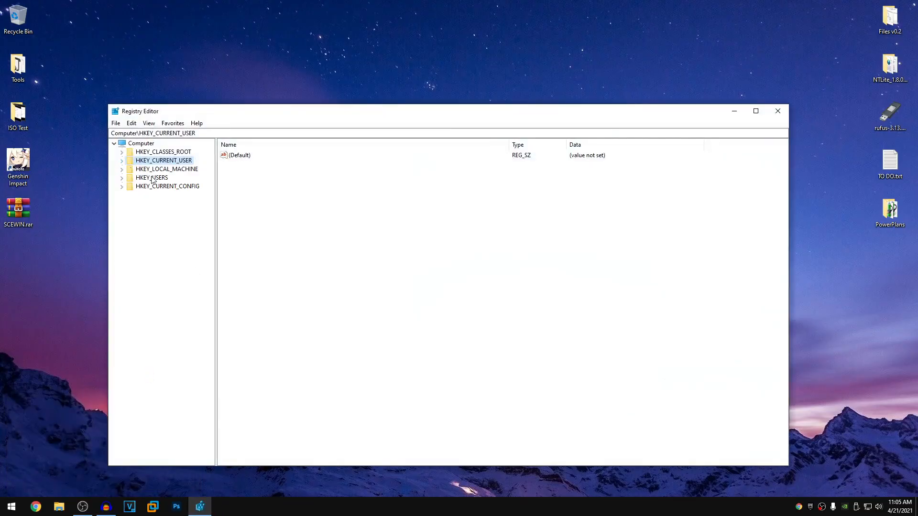
click(755, 110)
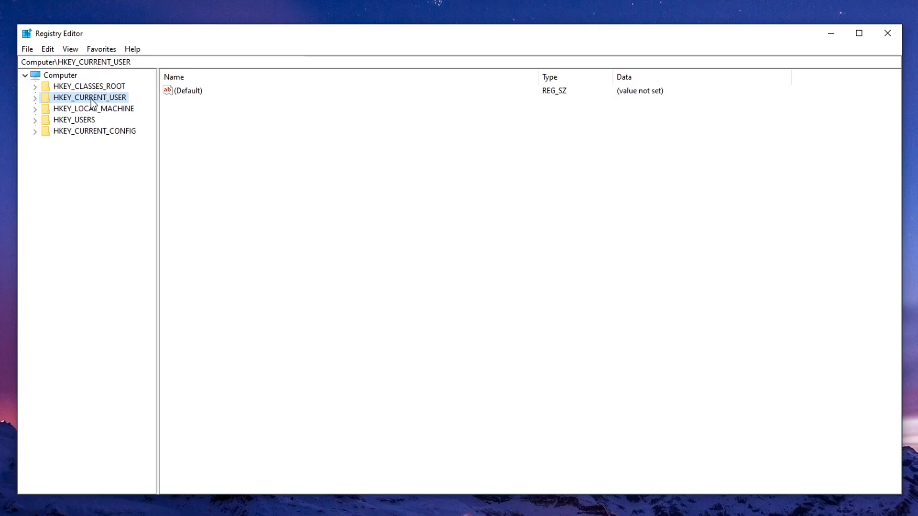
click(35, 97)
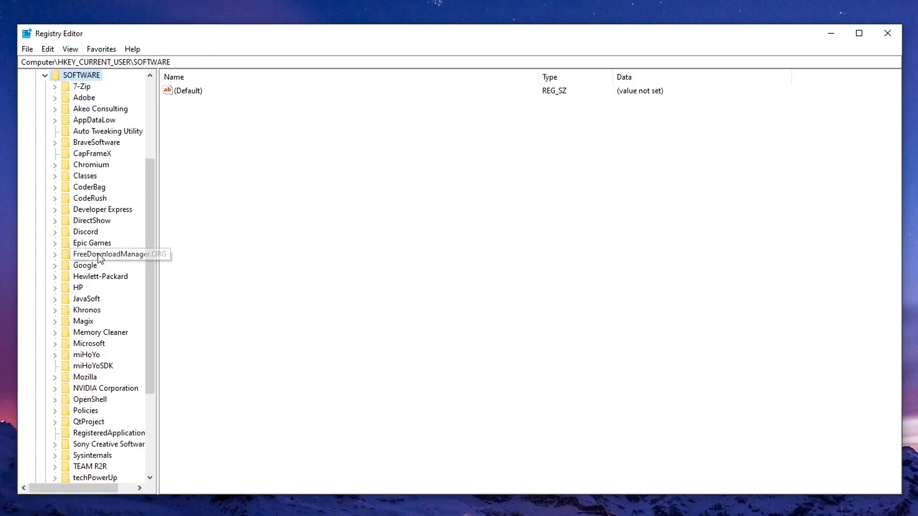
click(89, 343)
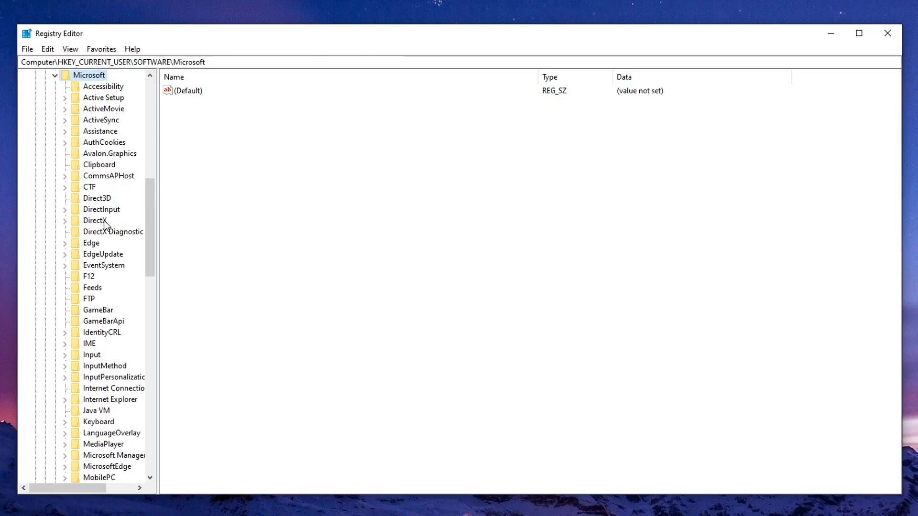
click(93, 220)
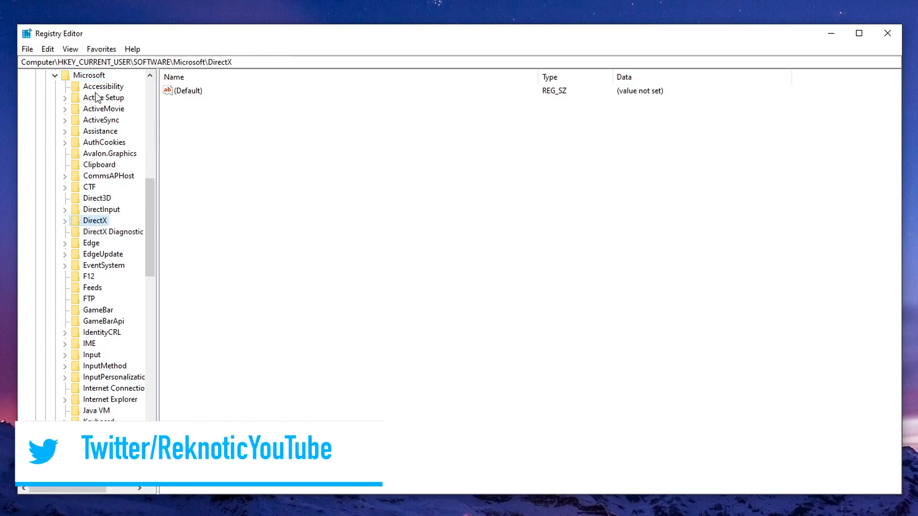
- Attempt a new key named DirectX, dismiss the already-exists error, and expand DirectX to show UserGpuPreferences
right_click(88, 75)
text(Direct)
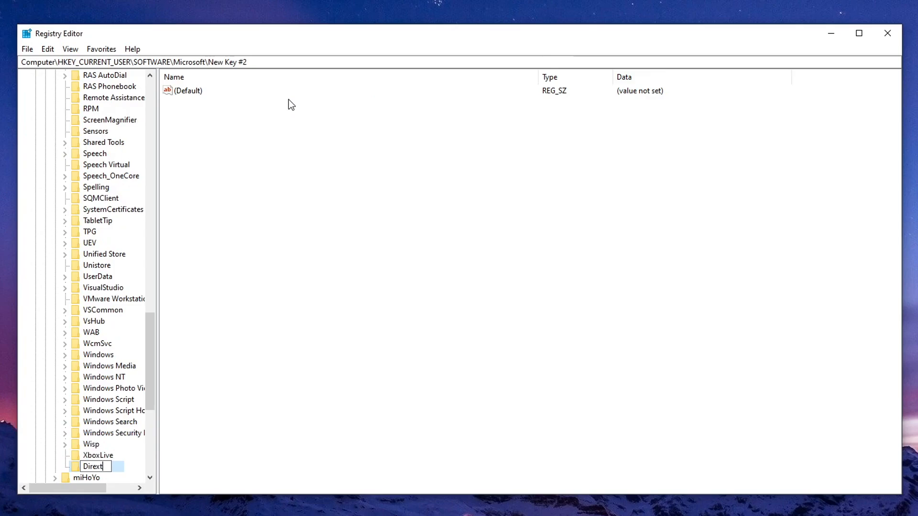
text(X)
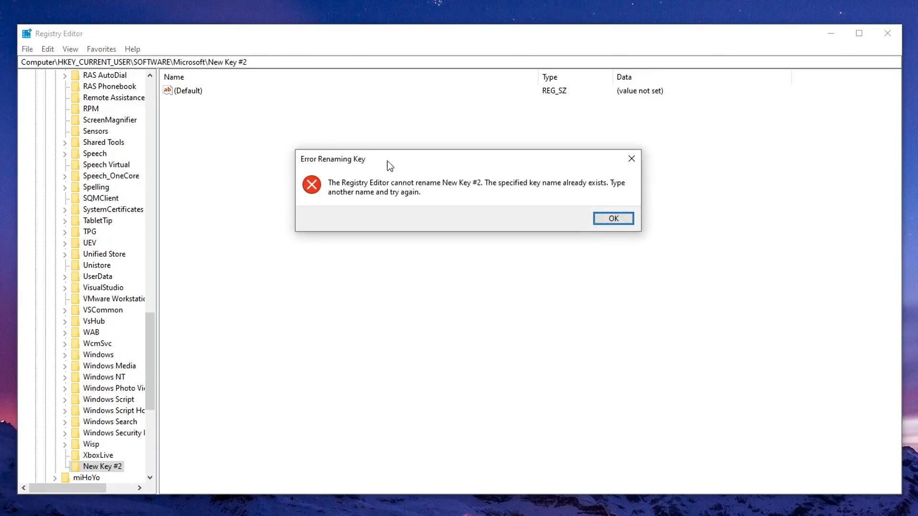
mouse_move(574, 218)
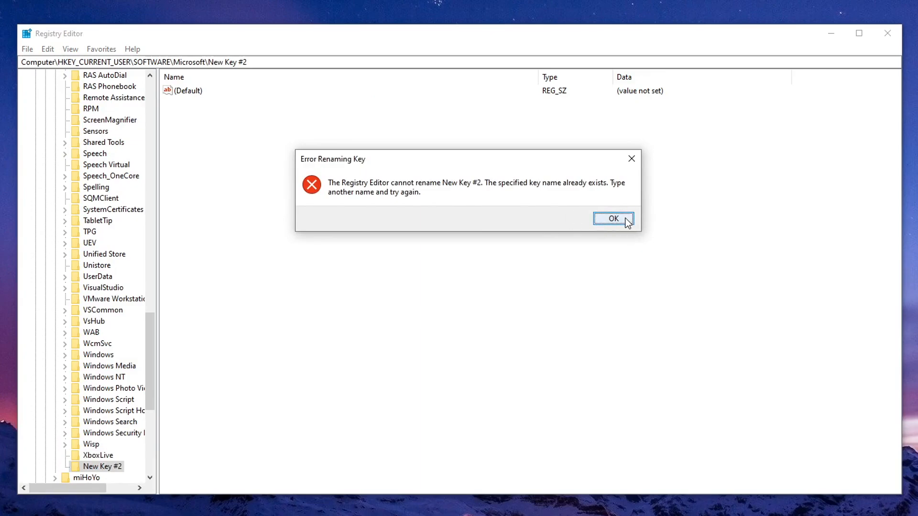
click(613, 218)
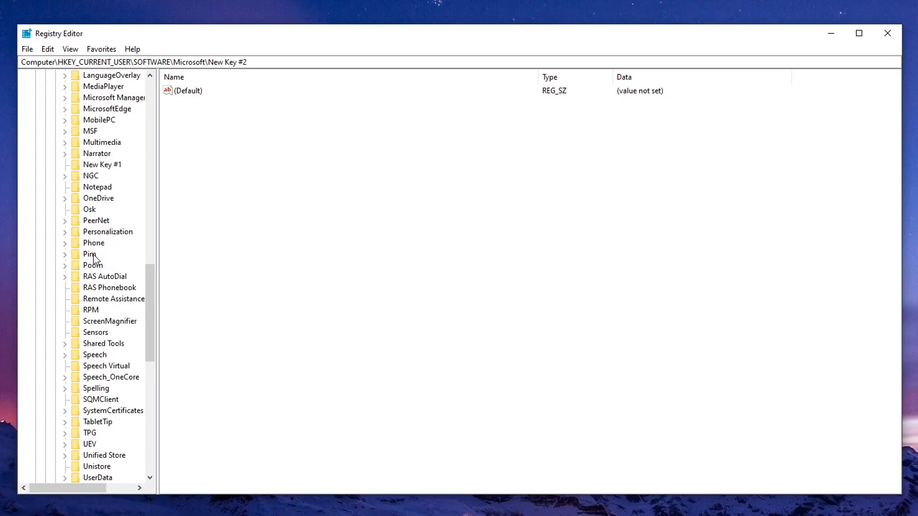
scroll(up, 3)
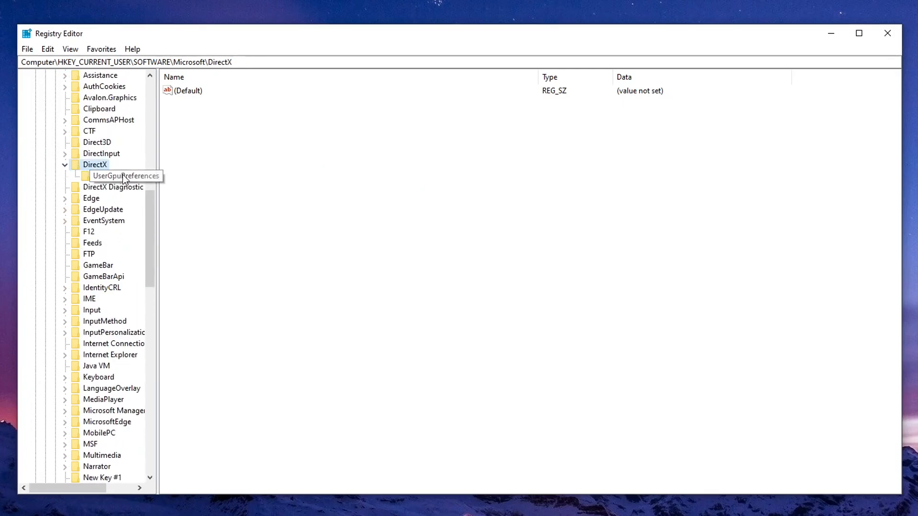
- Attempt a new UserGpuPreferences subkey under DirectX, dismiss the duplicate error, and reselect UserGpuPreferences
click(126, 176)
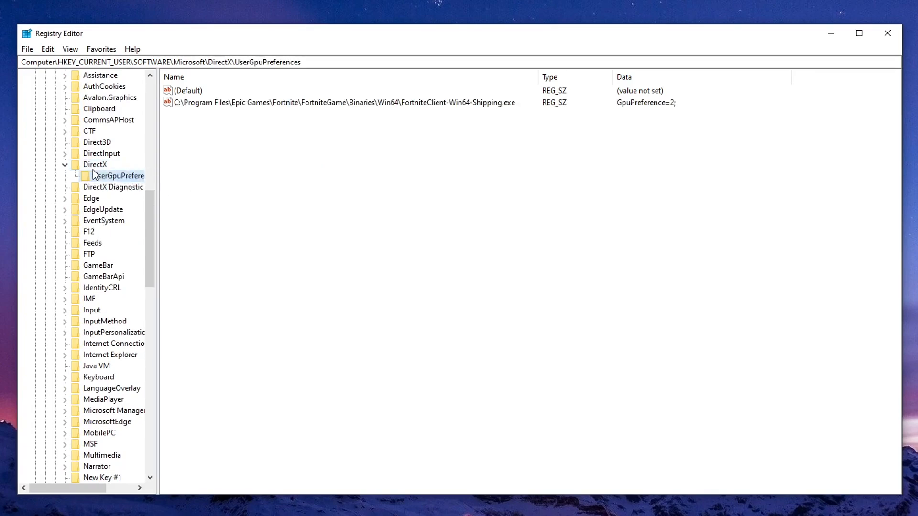
right_click(95, 164)
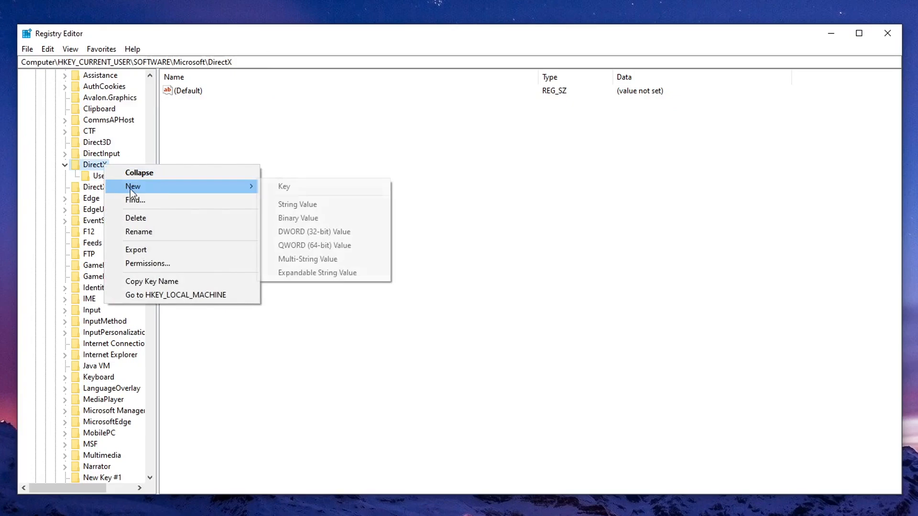
click(283, 187)
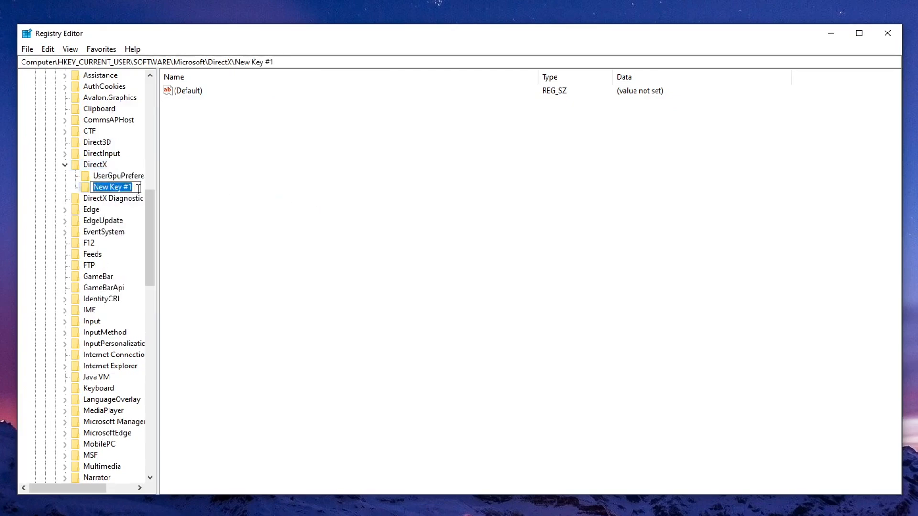
text(UserG)
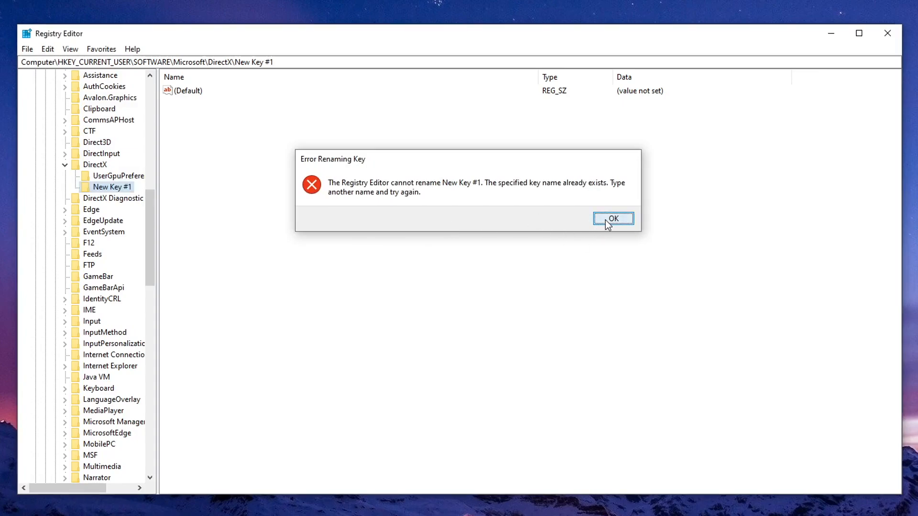
click(611, 218)
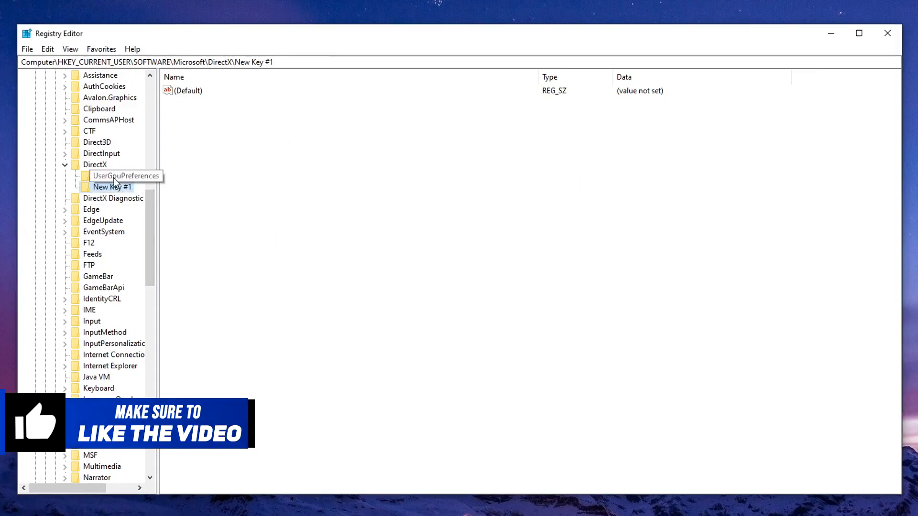
click(118, 176)
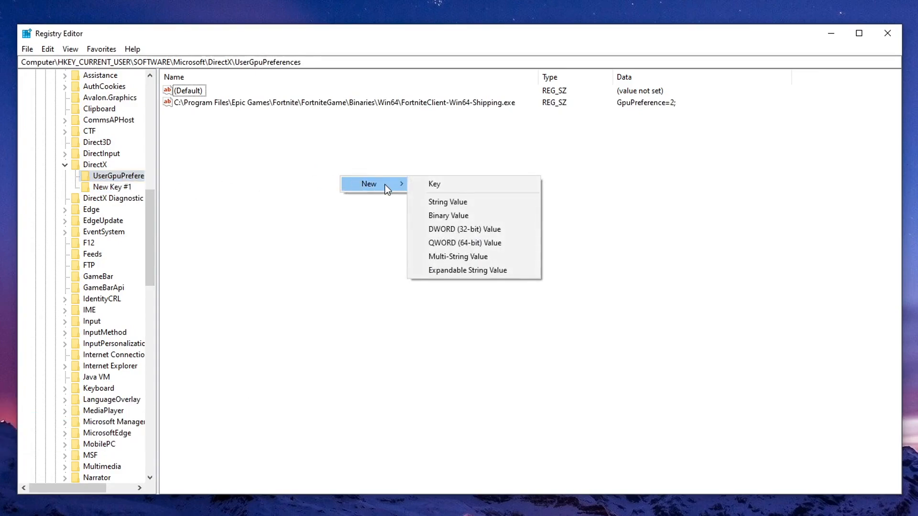
- Add a new string value in UserGpuPreferences, then switch to File Explorer
click(447, 202)
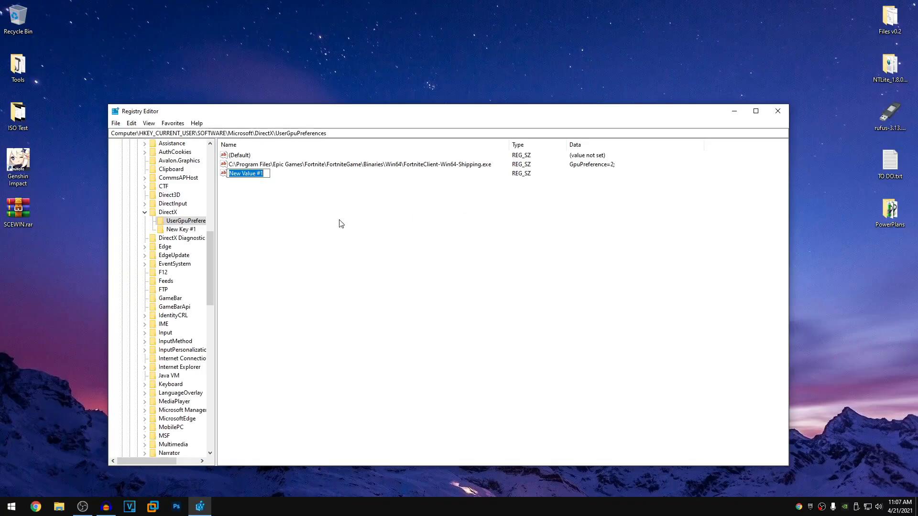
mouse_move(251, 328)
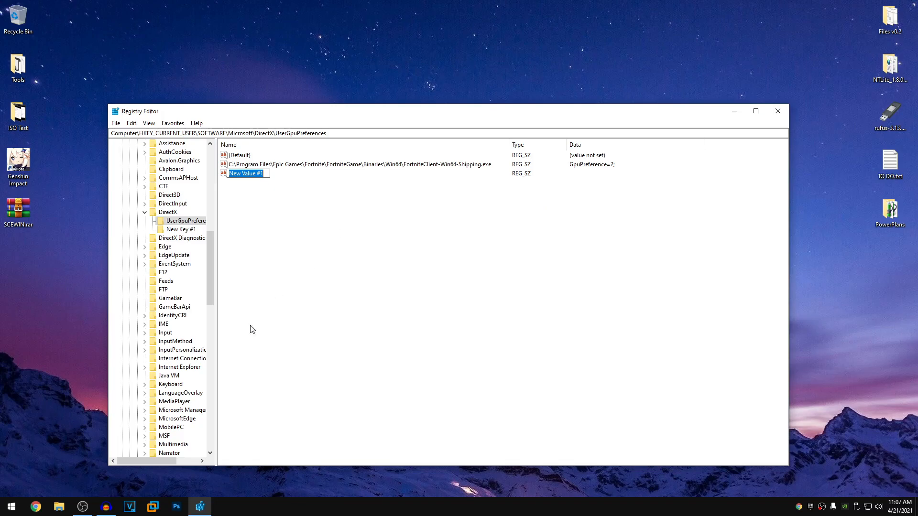
click(58, 507)
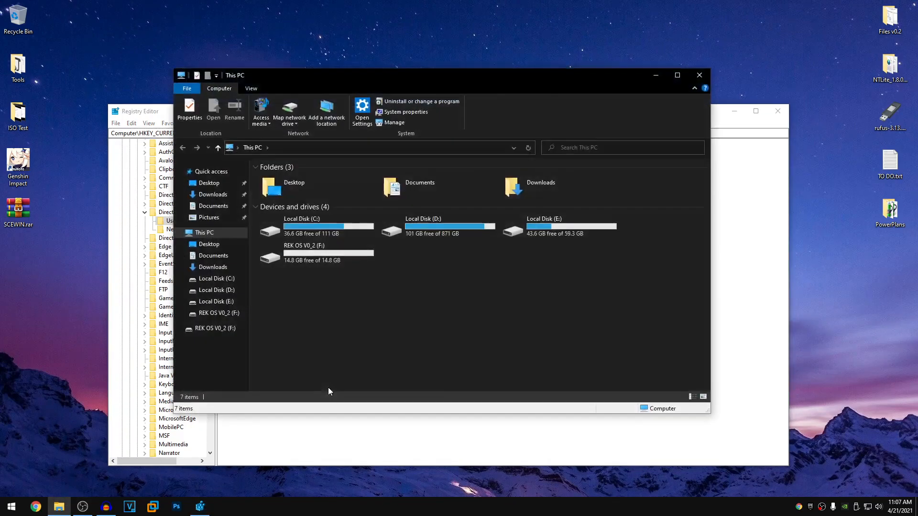
- Browse to C:\Program Files\Epic Games\Fortnite\FortniteGame\Binaries\Win64 and copy its folder path
double_click(301, 225)
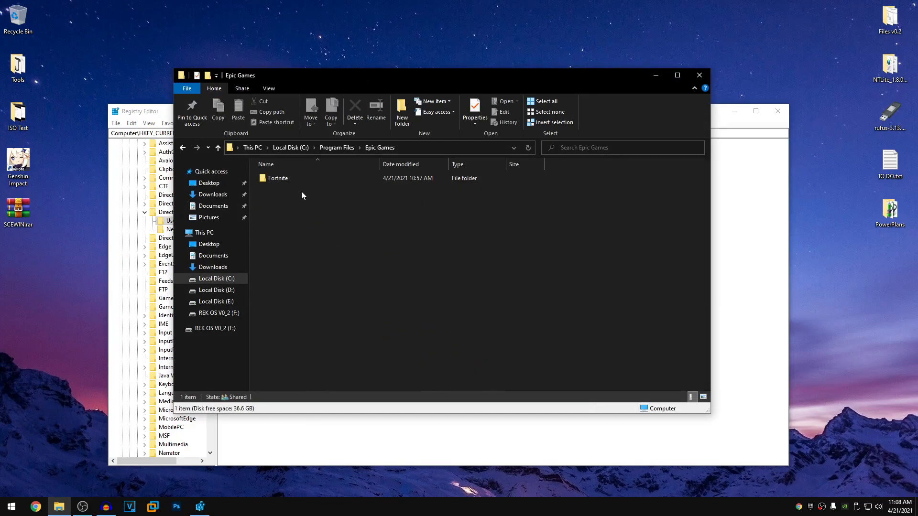
double_click(277, 177)
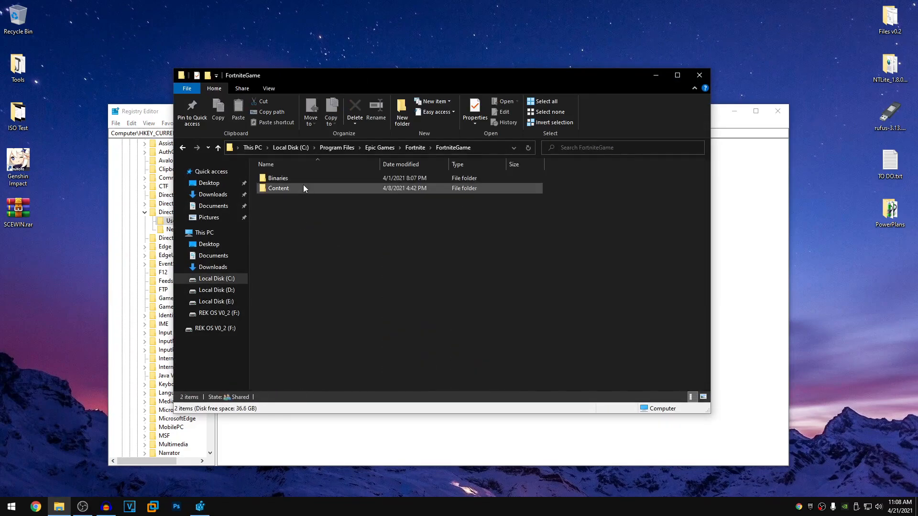
double_click(277, 178)
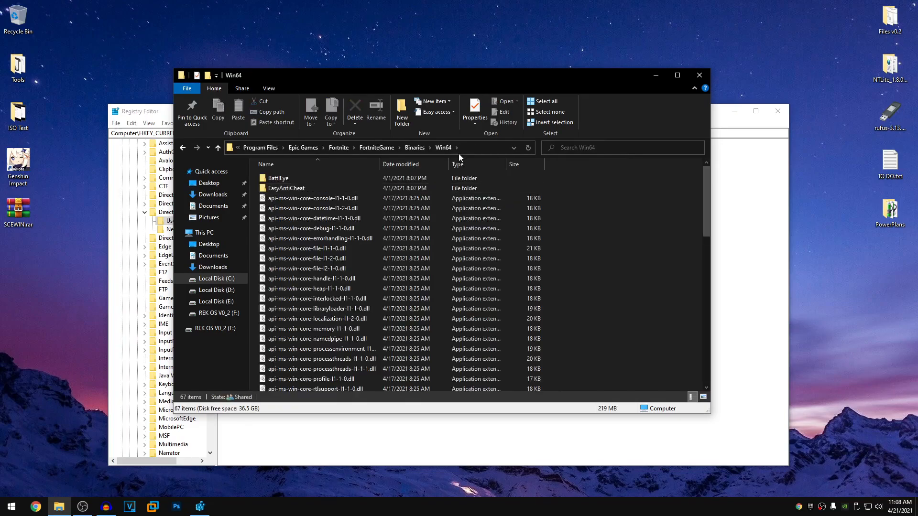
click(351, 147)
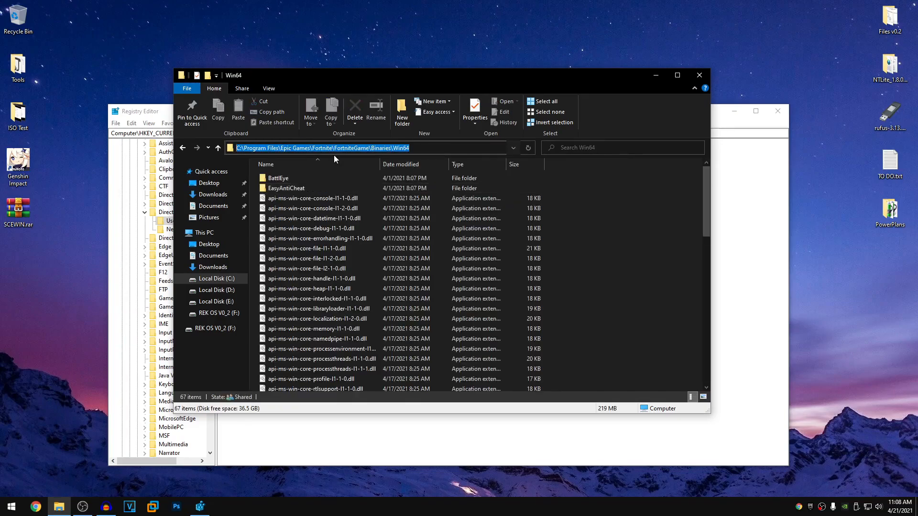
mouse_move(770, 213)
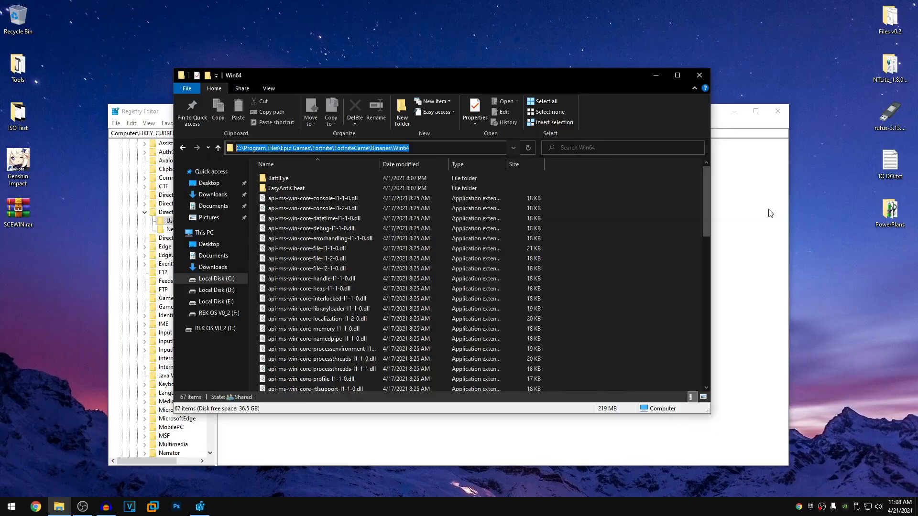
right_click(196, 114)
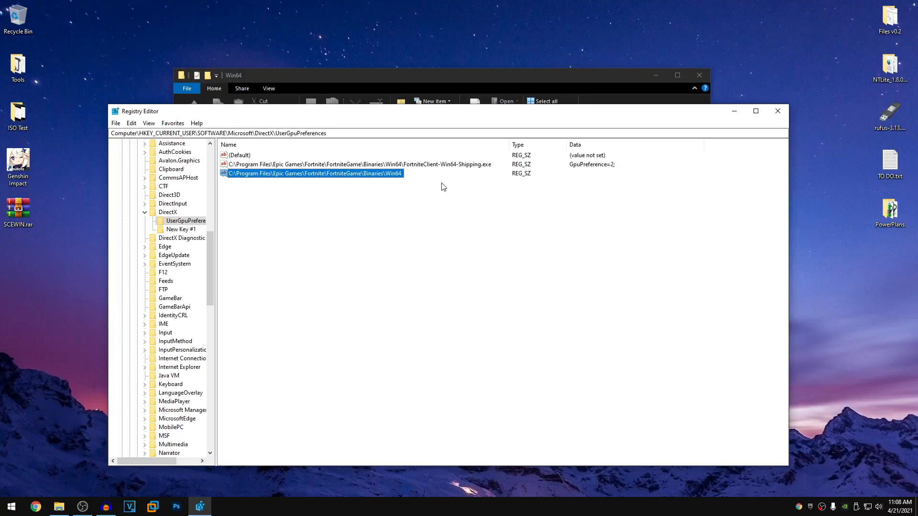
mouse_move(430, 188)
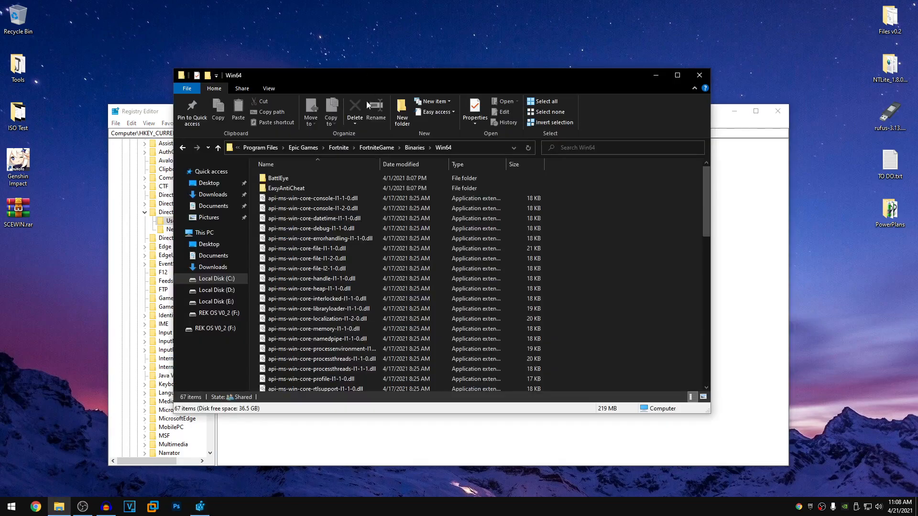
- Select the FortniteClient-Win64-Shipping.exe game file in the Win64 folder
scroll(down, 3)
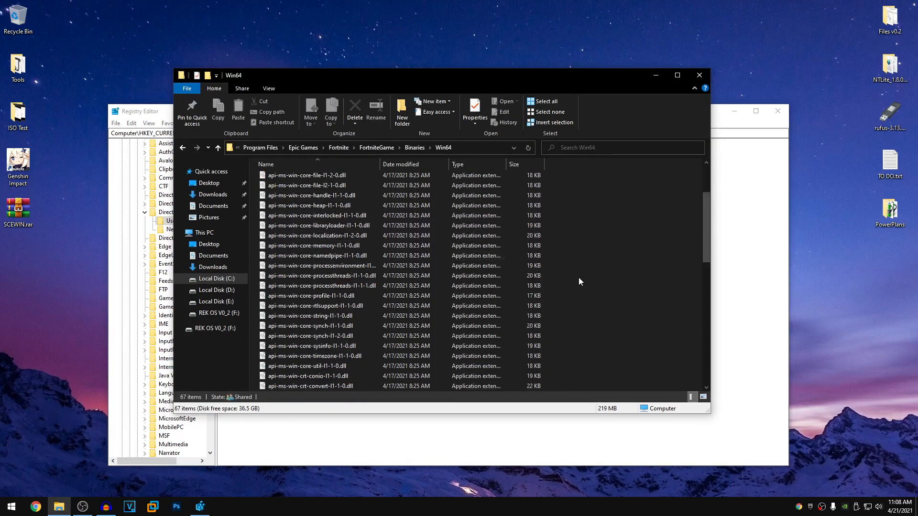
scroll(down, 3)
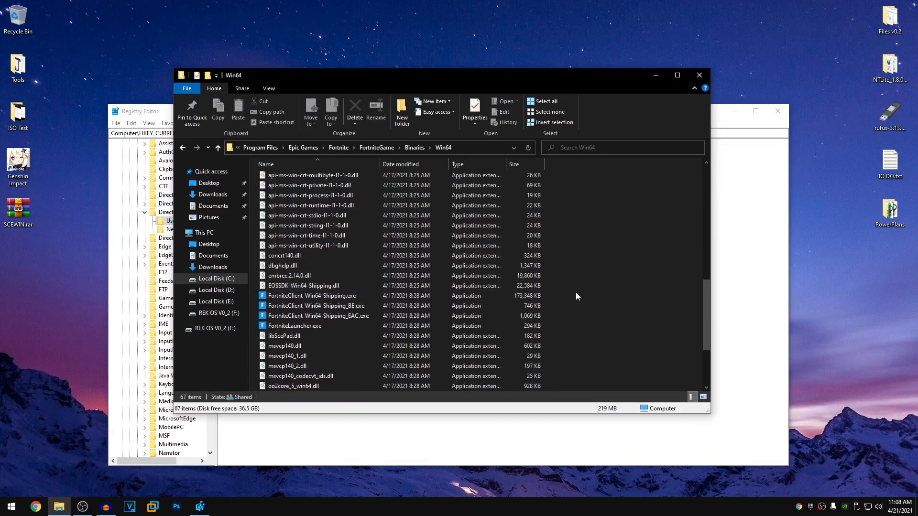
click(311, 295)
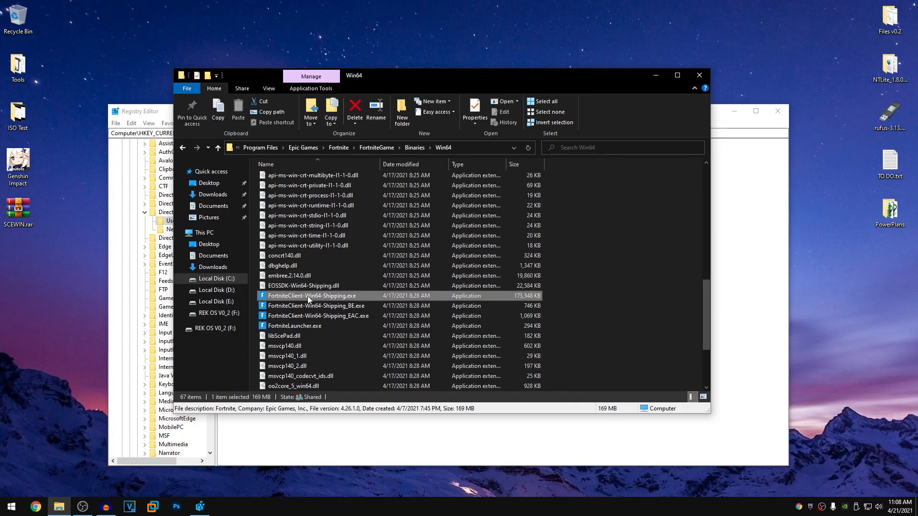
mouse_move(356, 299)
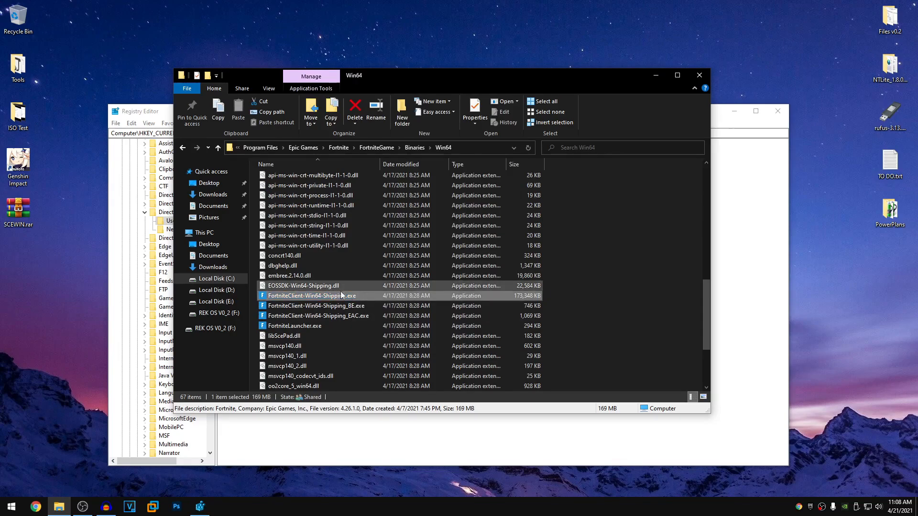
click(267, 87)
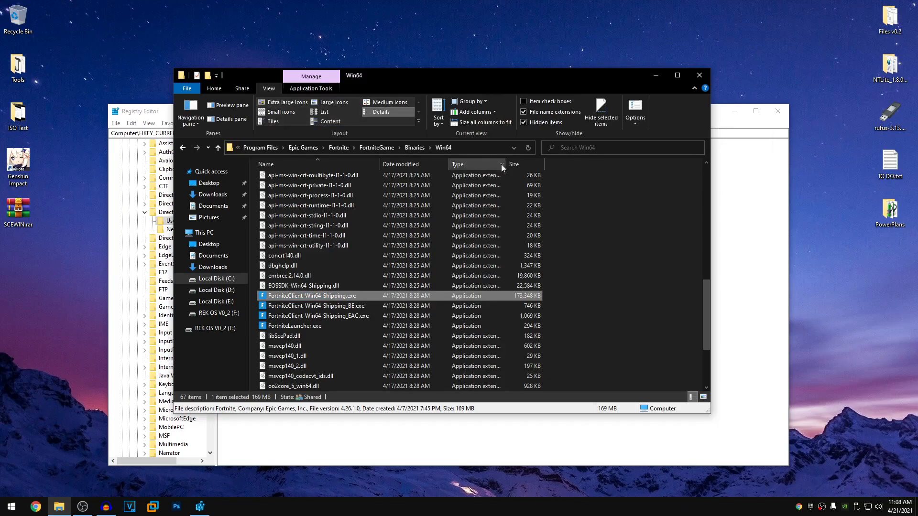
mouse_move(524, 112)
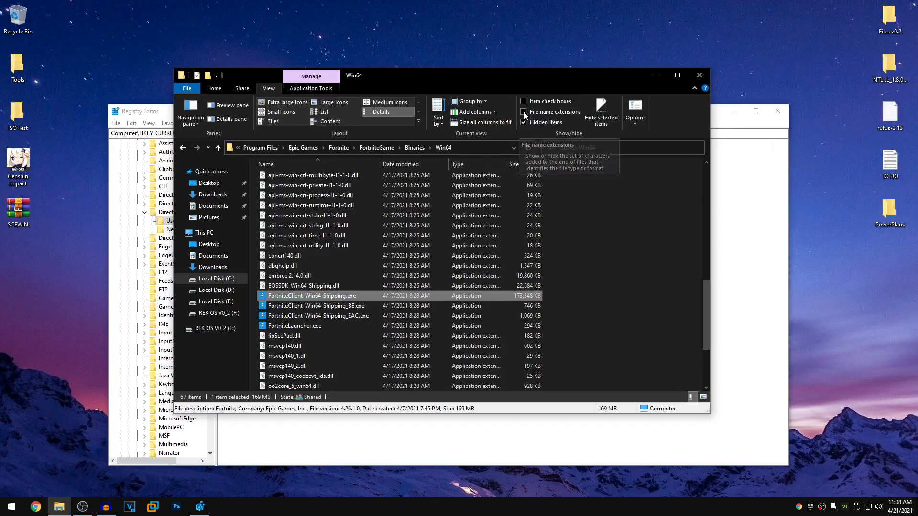
- Enable File name extensions so the file reads FortniteClient-Win64-Shipping.exe
click(523, 112)
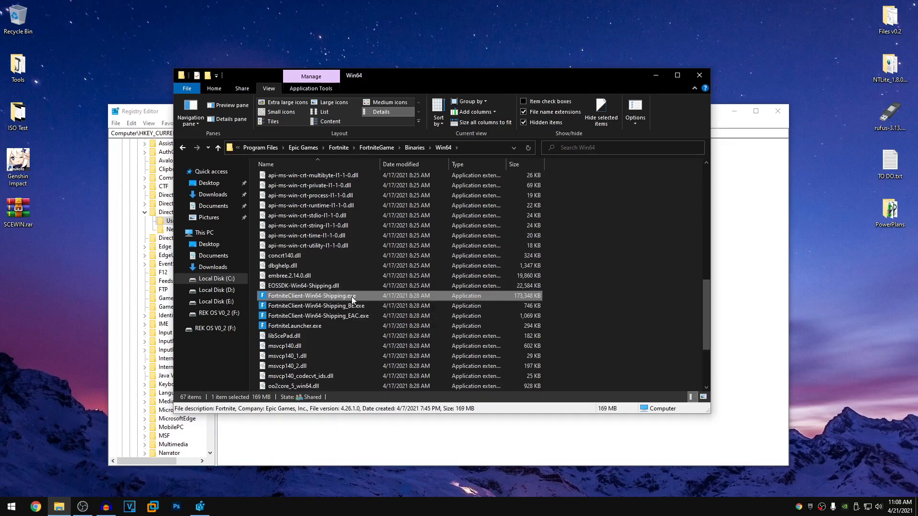
- Copy the full file name FortniteClient-Win64-Shipping.exe from rename mode
click(310, 296)
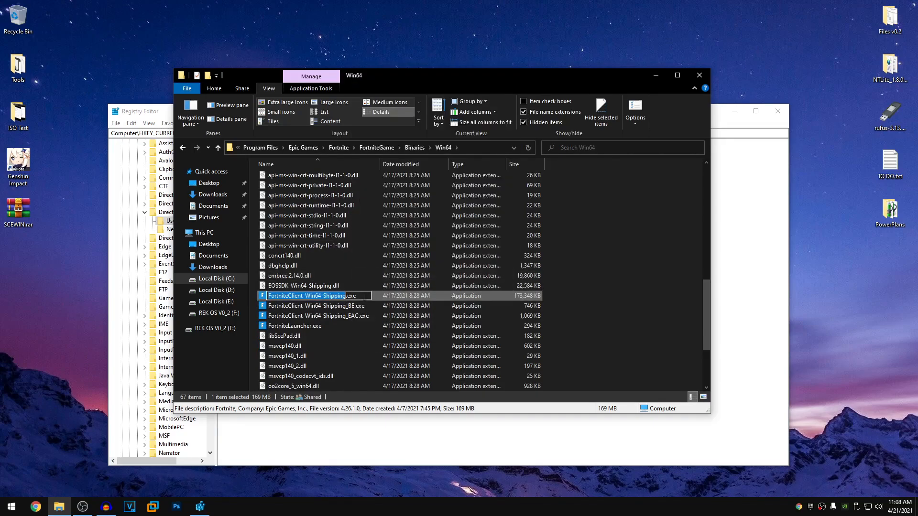
right_click(313, 296)
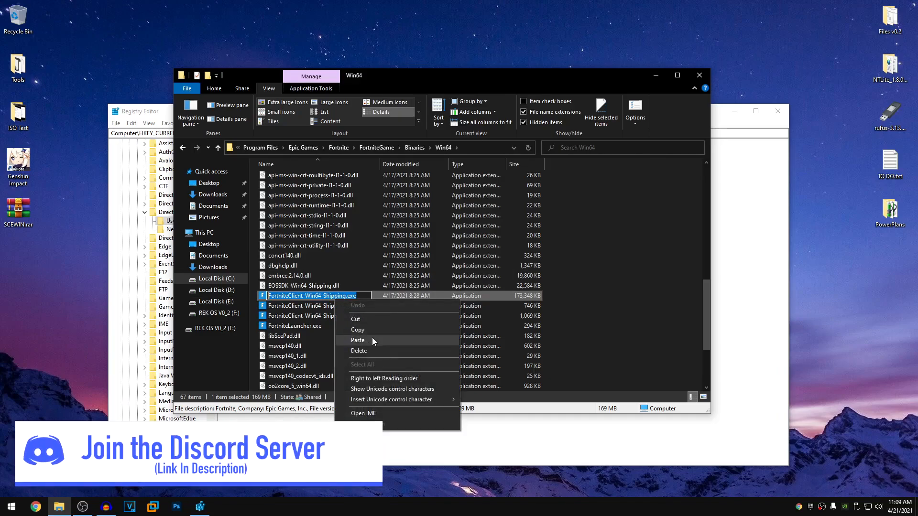
click(358, 341)
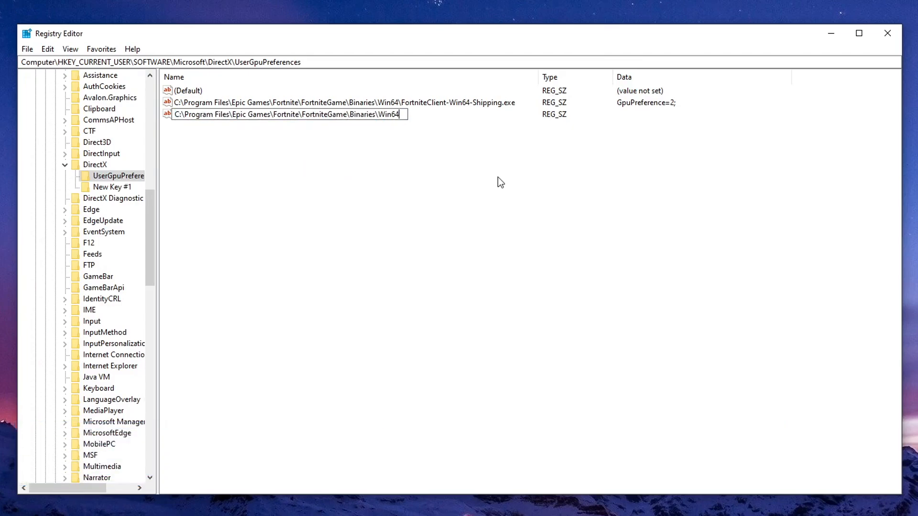
- Rename the value to the full exe path, dismiss the duplicate error, and keep only the original exe-path entry
text(\)
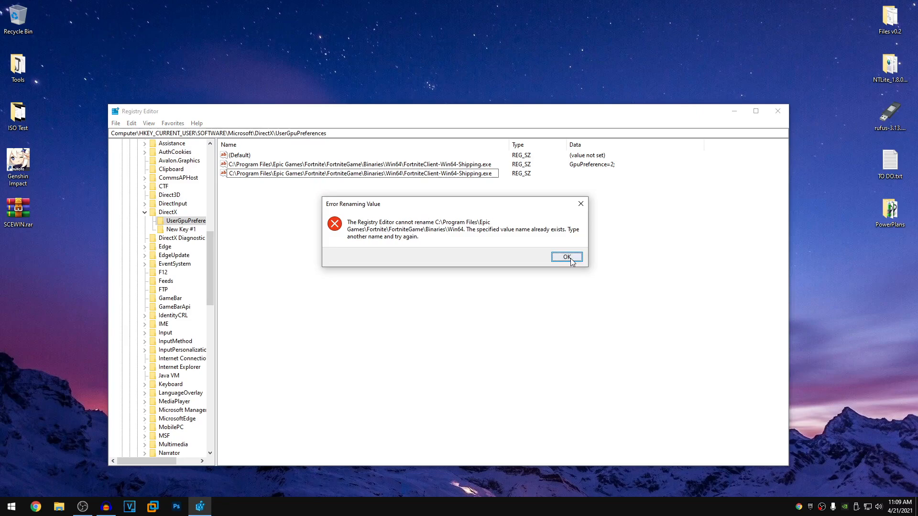
click(565, 257)
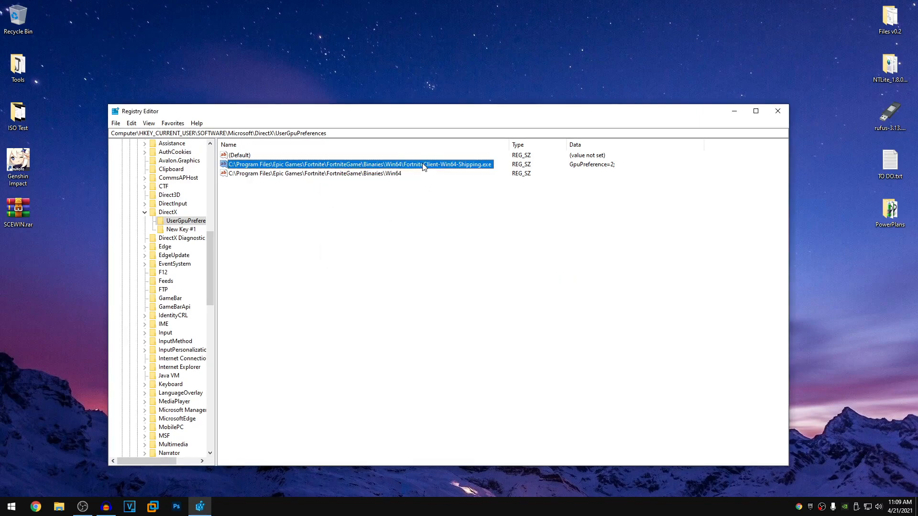
click(755, 111)
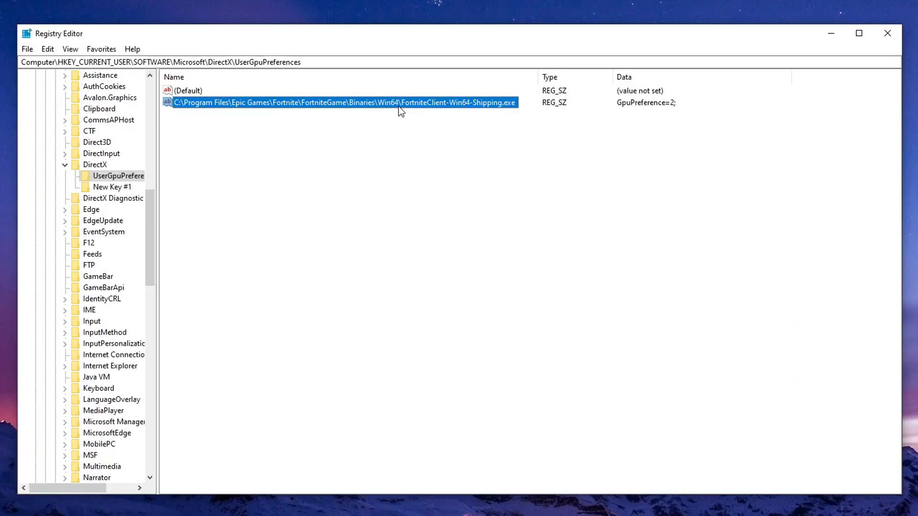
- Enter GpuPreference=0; as the value data of the Fortnite exe-path entry
double_click(339, 102)
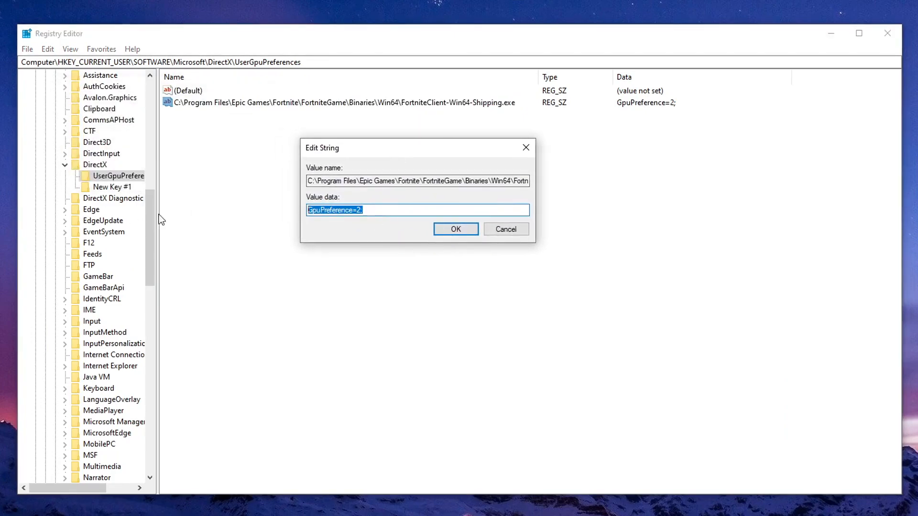
text(Gpu)
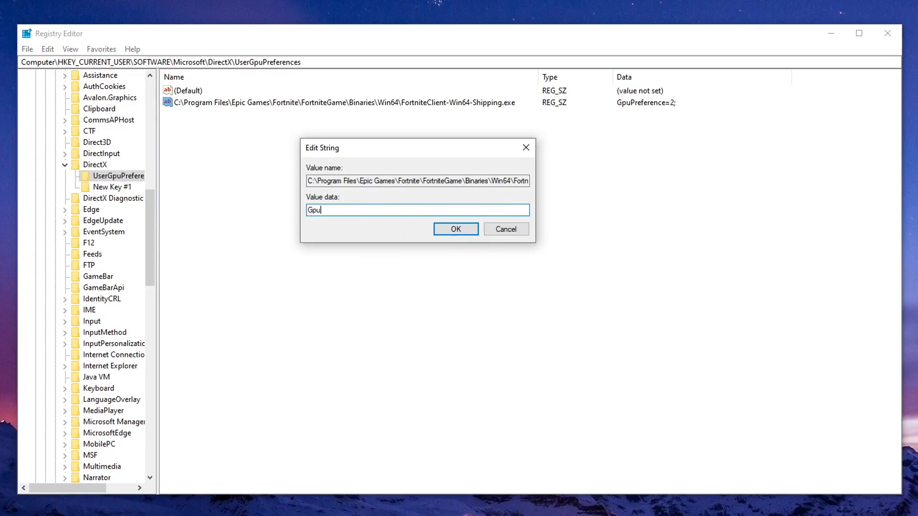
text(Preference=)
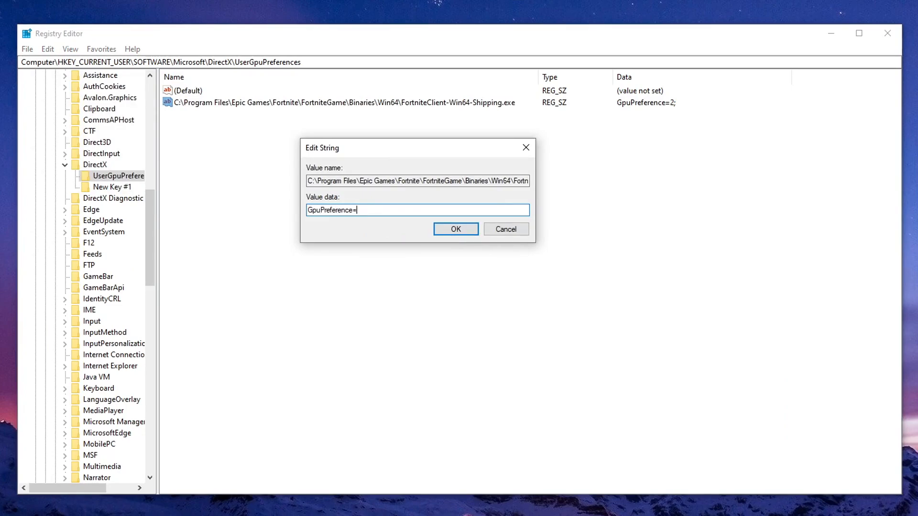
text(0;)
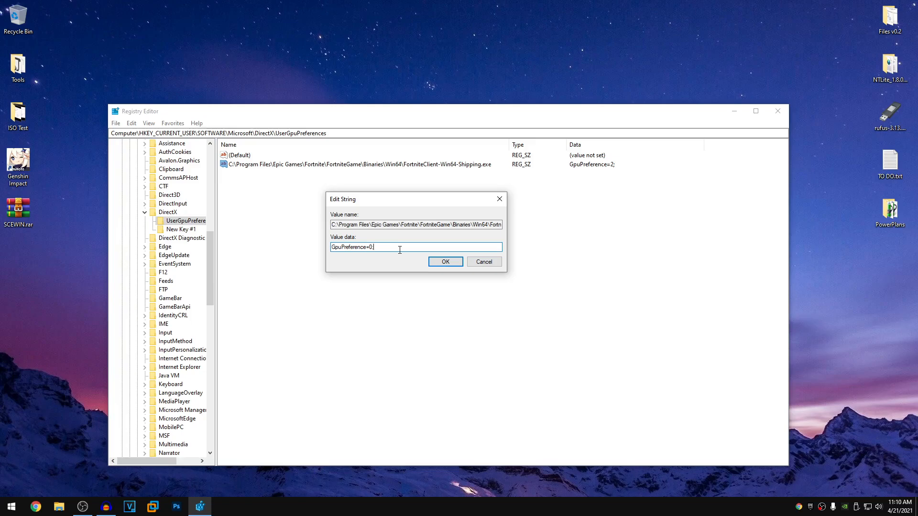
mouse_move(391, 260)
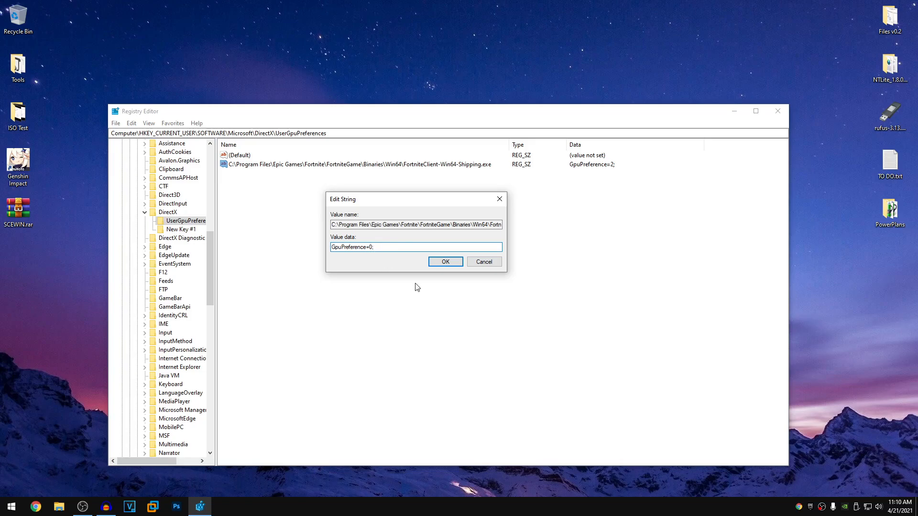
- Change the value data to GpuPreference=2;, confirm it, and close Registry Editor
key(Backspace)
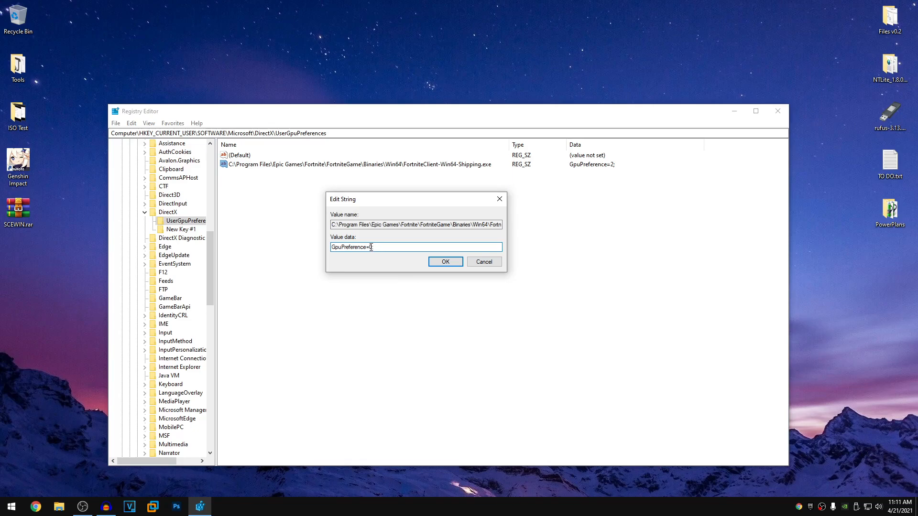
text(2)
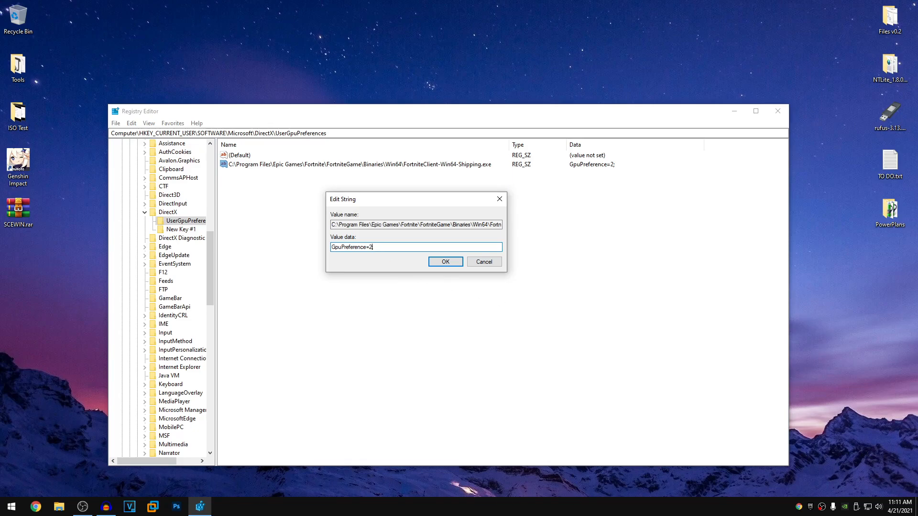
click(444, 261)
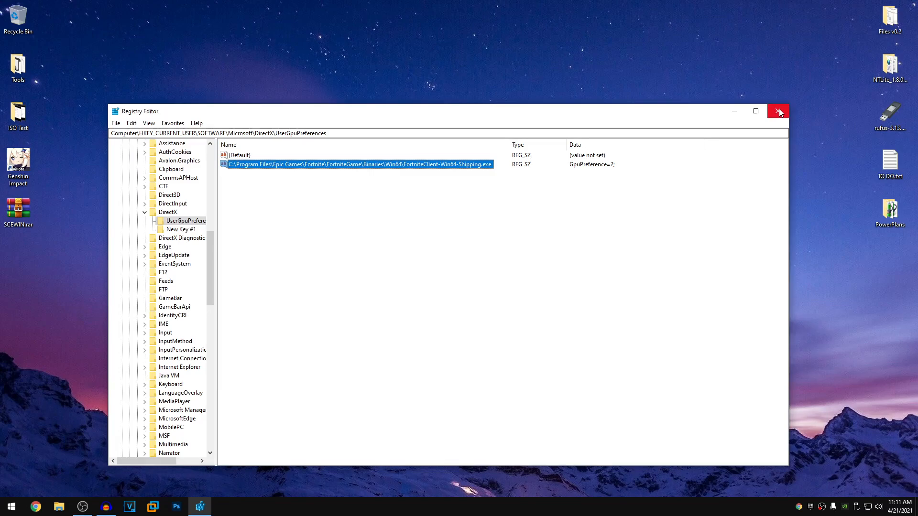
click(778, 111)
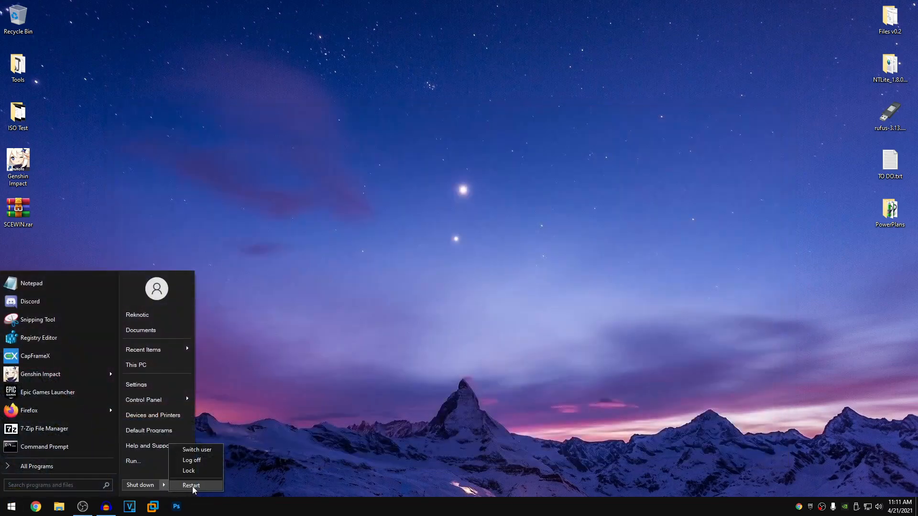
mouse_move(381, 305)
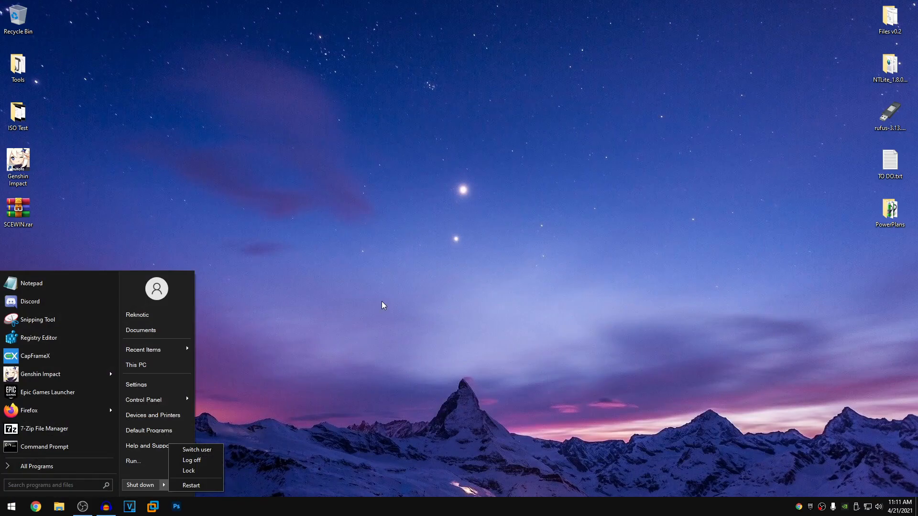
- Restart the PC from the Start menu power options
click(384, 304)
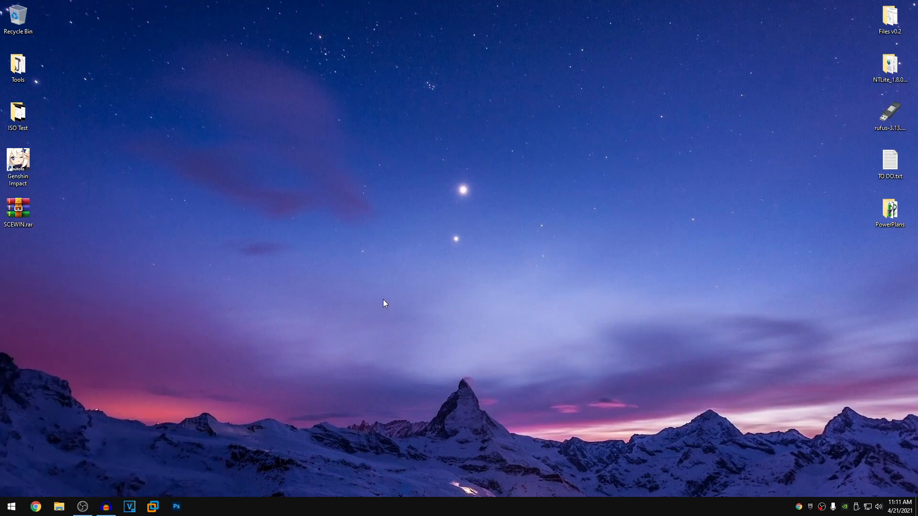